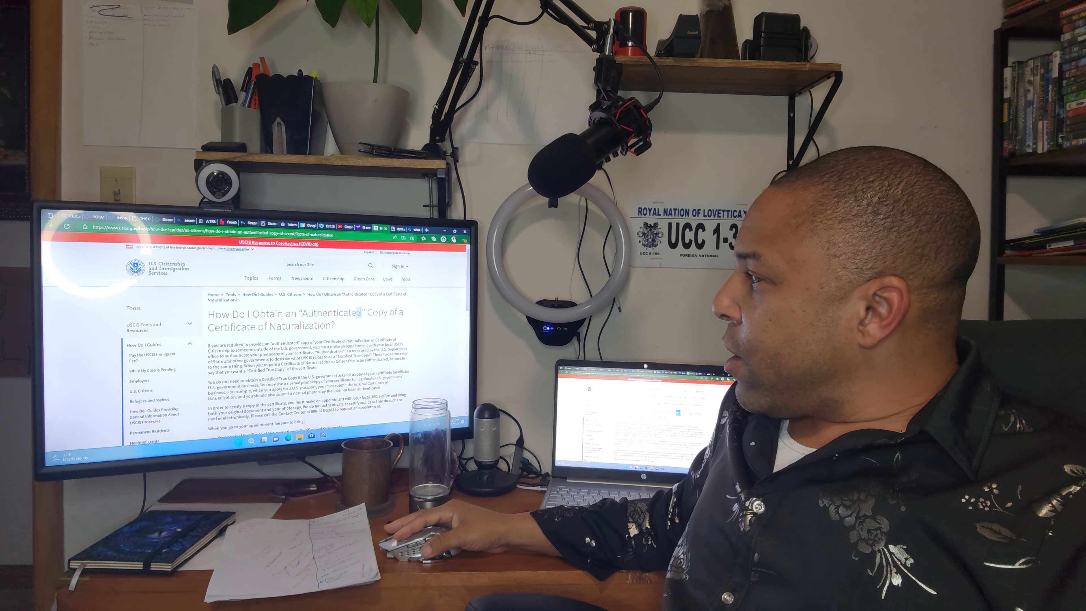
Step: Select the word 'Authenticated' in the USCIS page heading to highlight it
{"action": "double_click", "coordinate": [333, 312]}
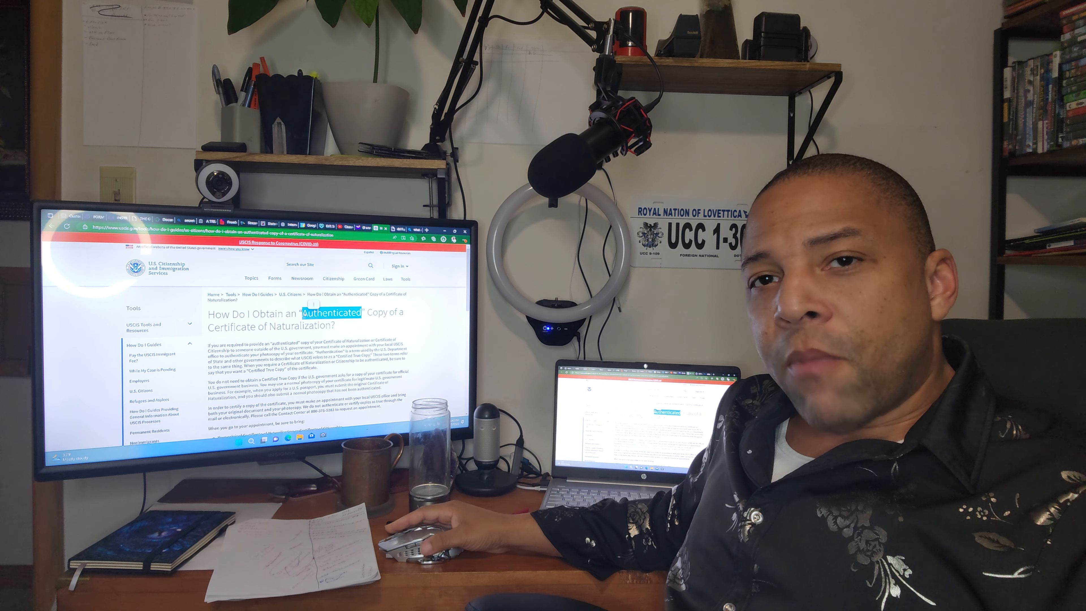